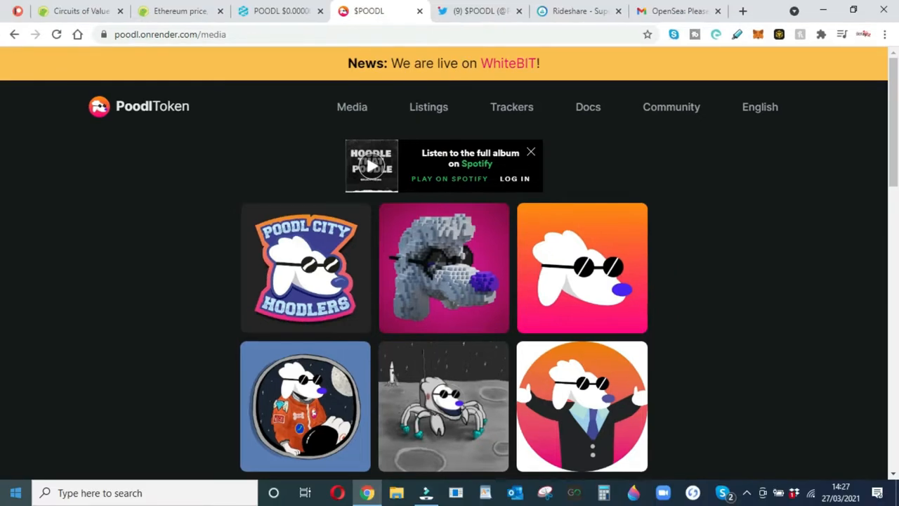
mouse_move(118, 385)
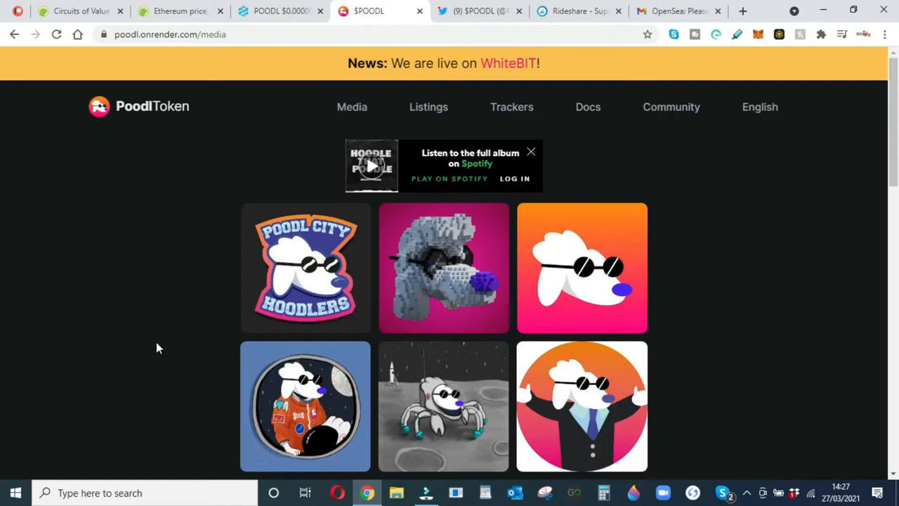
mouse_move(253, 194)
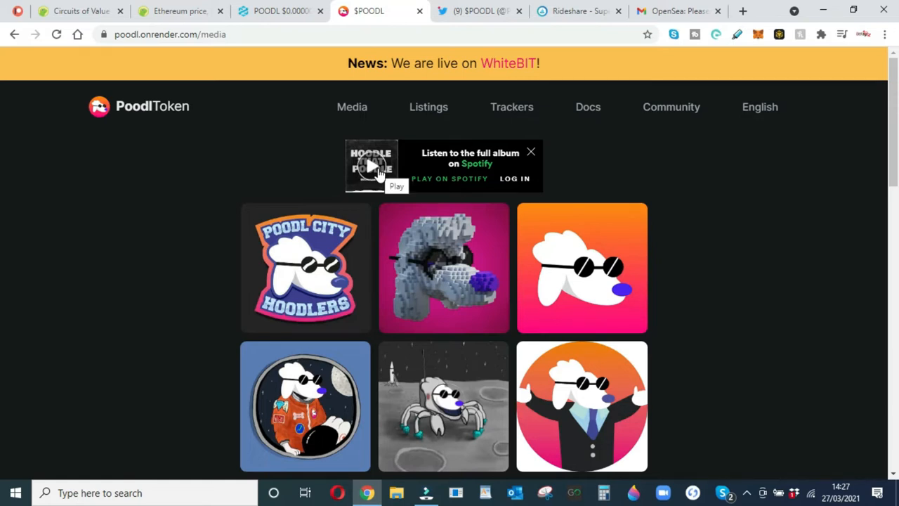
Play the Spotify album preview and view the pixel-art poodle artwork enlarged in the Media gallery
click(371, 166)
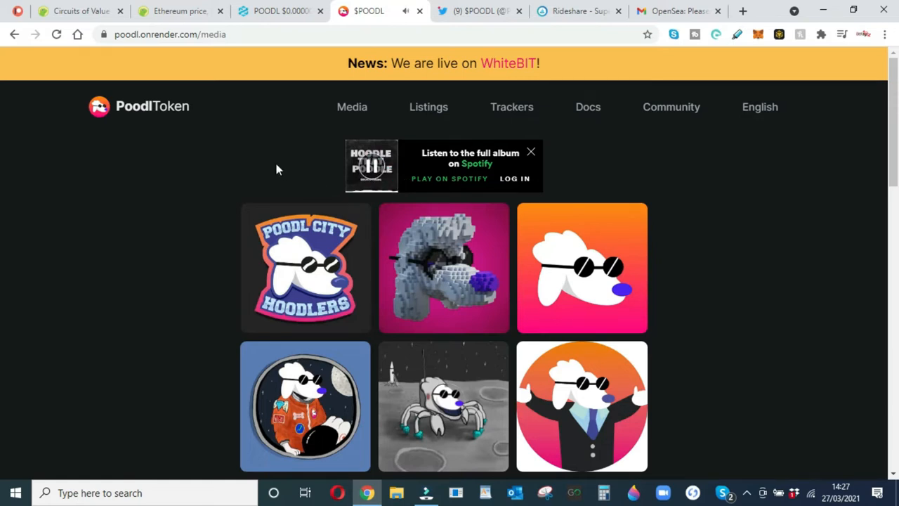
mouse_move(282, 171)
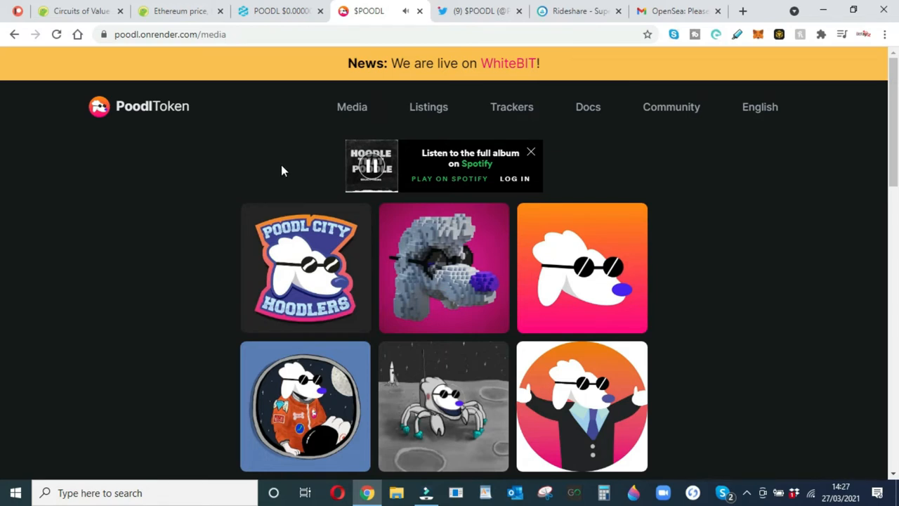
mouse_move(373, 168)
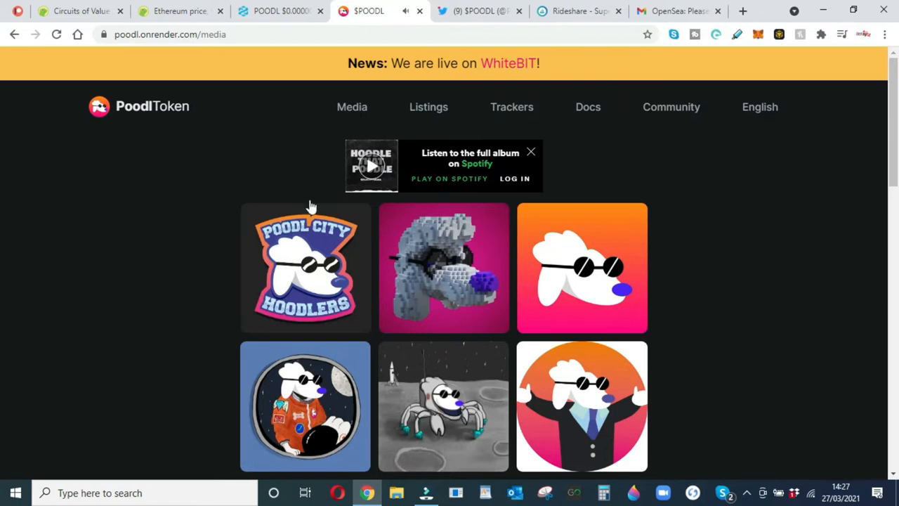
mouse_move(124, 237)
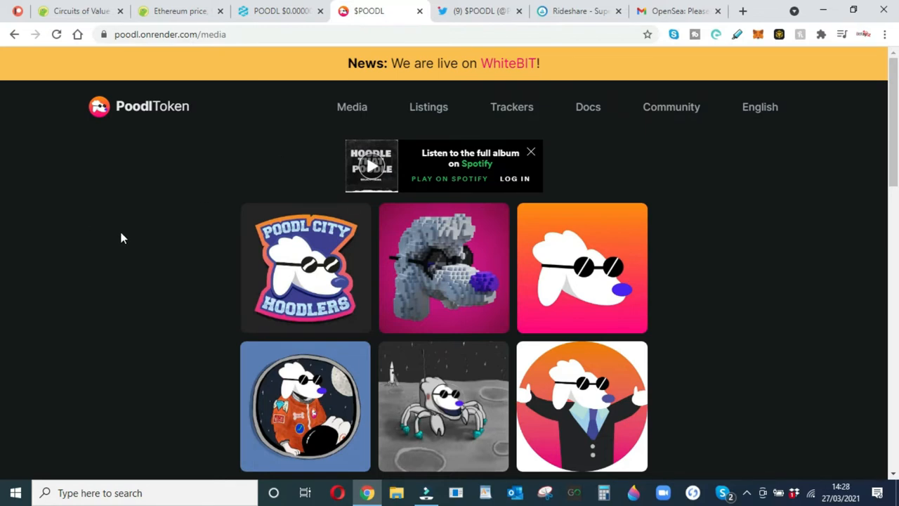
scroll(down, 3)
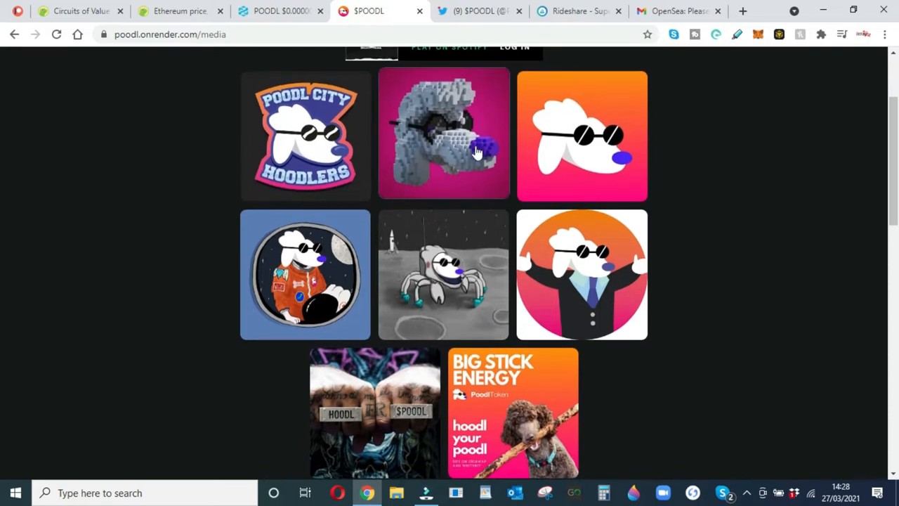
click(444, 133)
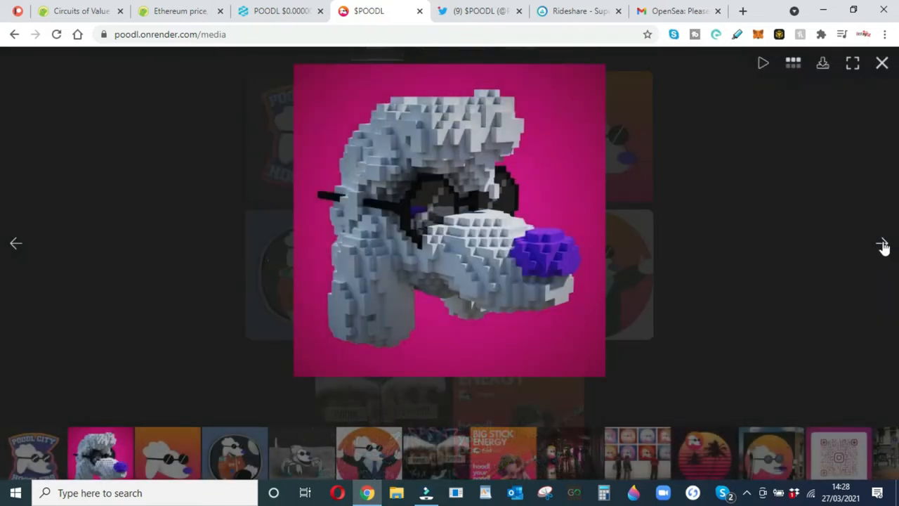
click(884, 243)
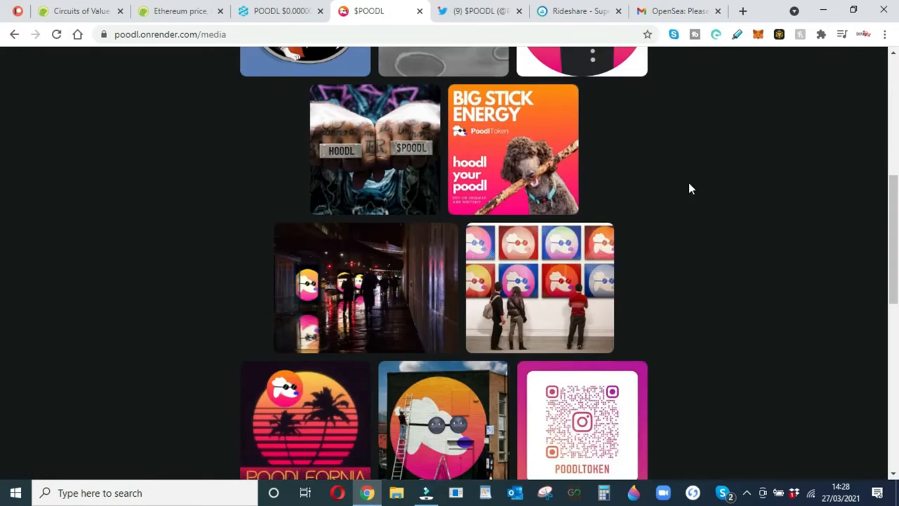
Return to the top of the Media page and reveal the Trackers menu listing DEXTools and Etherscan
scroll(up, 3)
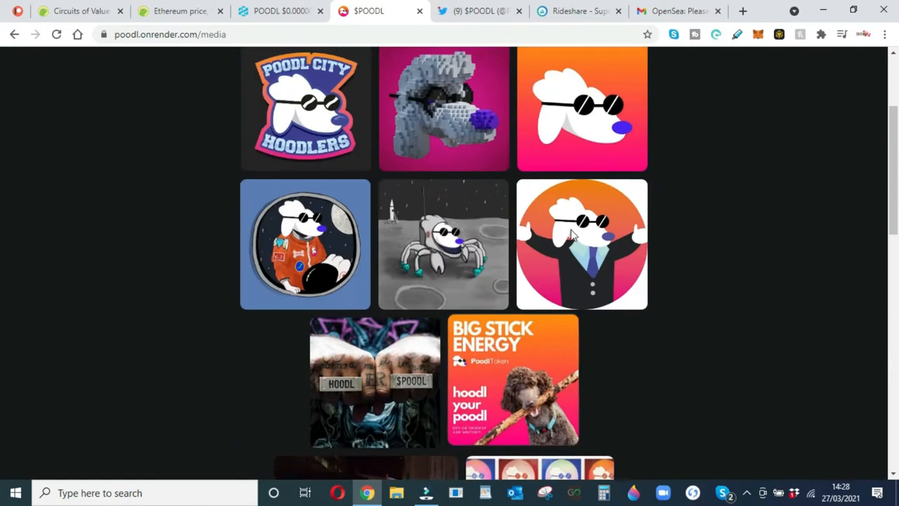
click(428, 107)
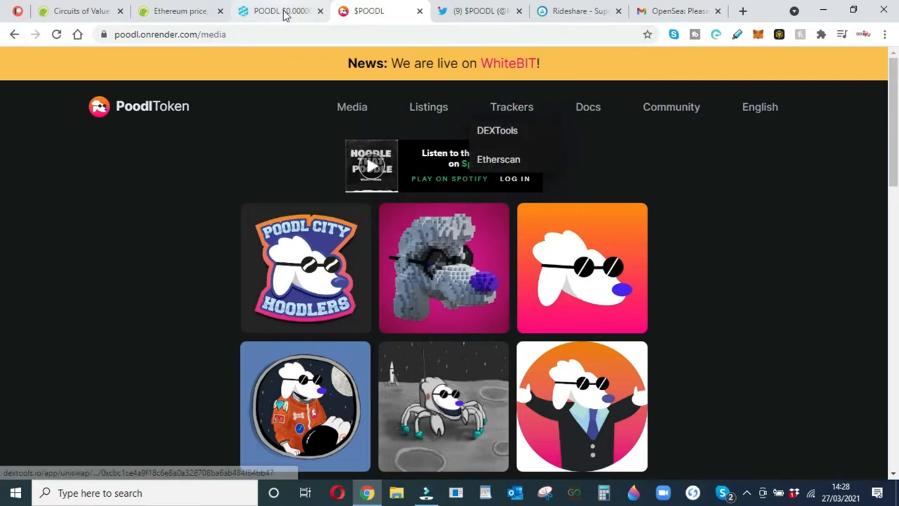
Bring up the POODL/USD 2-hour chart on DEXTools with its red and yellow trendlines
click(279, 11)
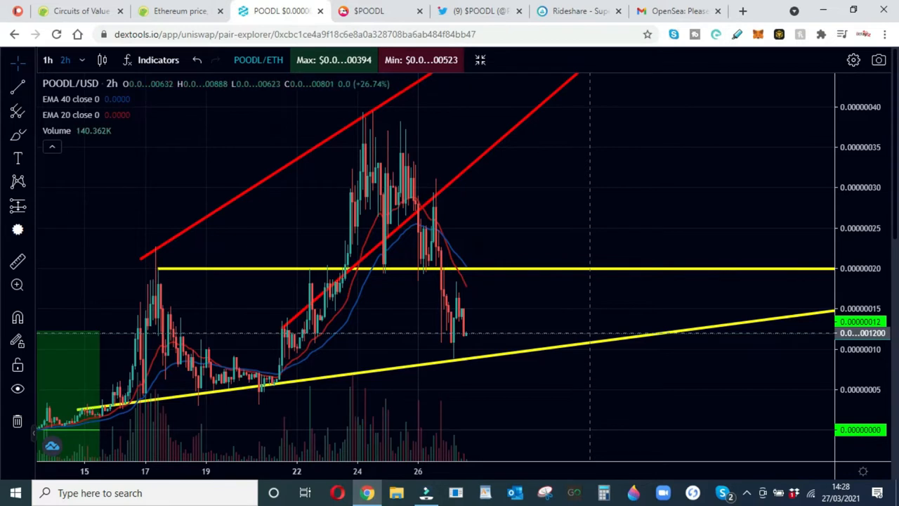
mouse_move(371, 191)
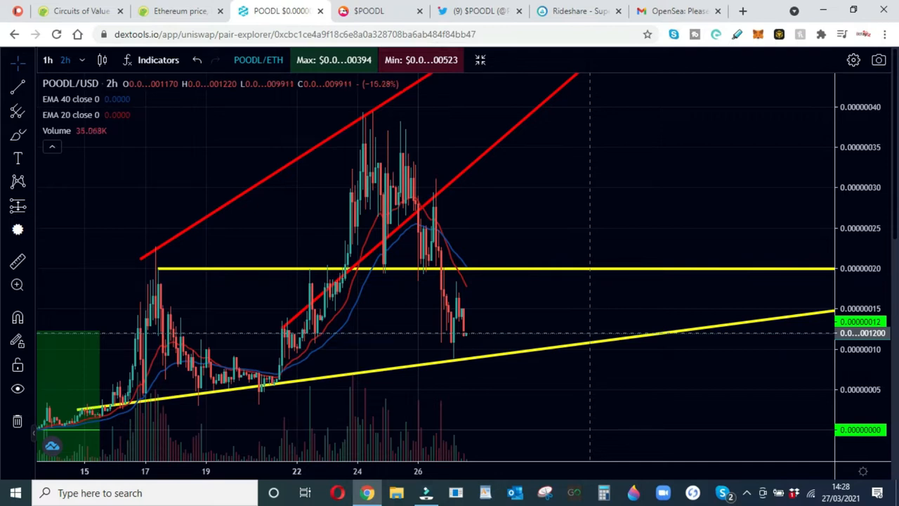
mouse_move(424, 210)
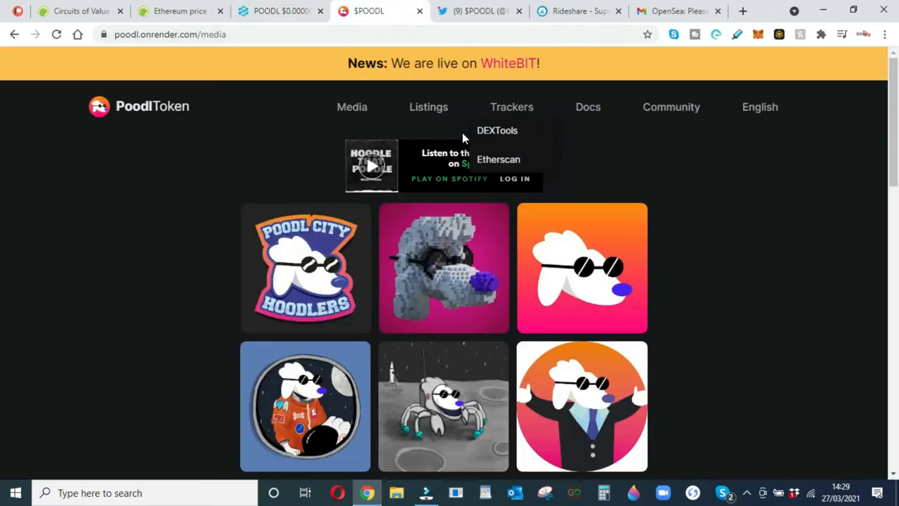
Switch to the $POODL Twitter profile and scroll through its recent tweets below the pinned guide
click(481, 11)
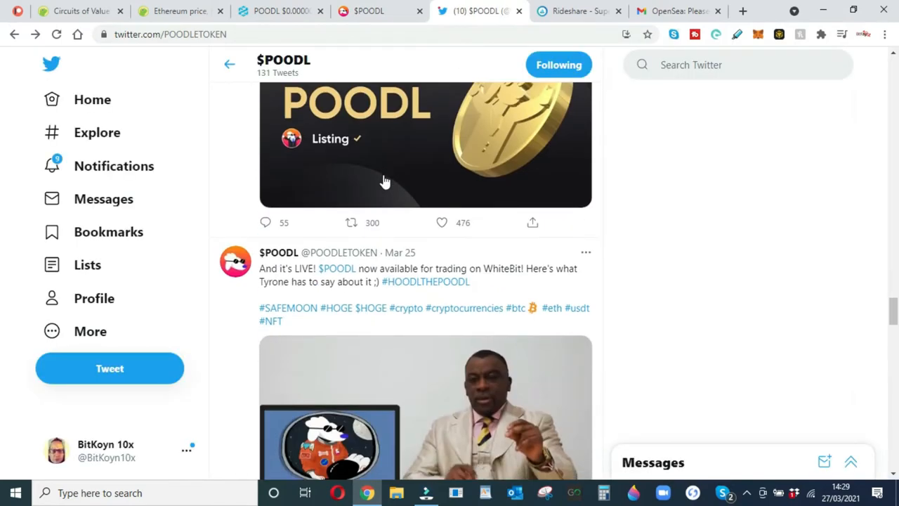
scroll(down, 3)
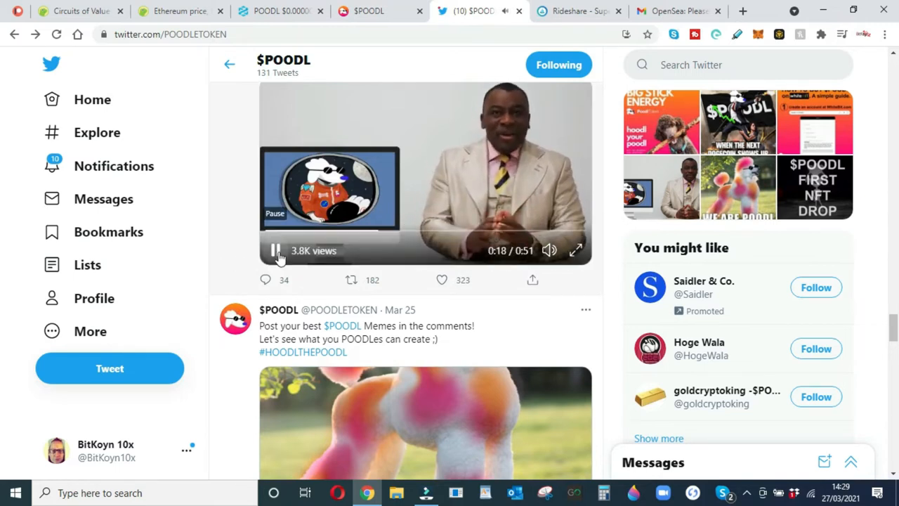
scroll(down, 3)
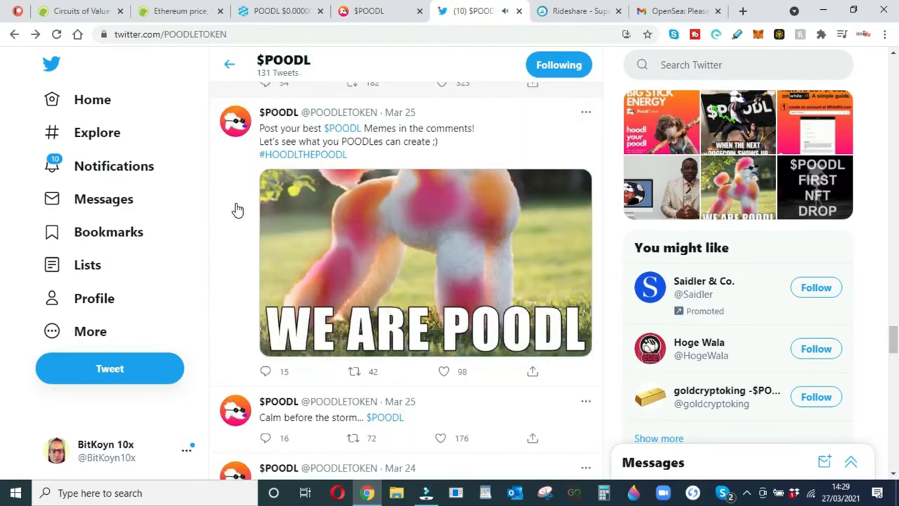
scroll(down, 3)
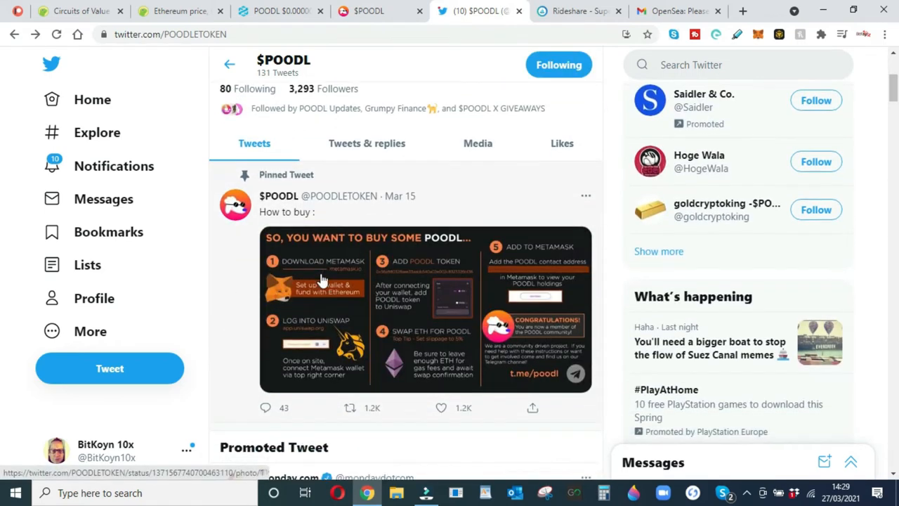
scroll(down, 3)
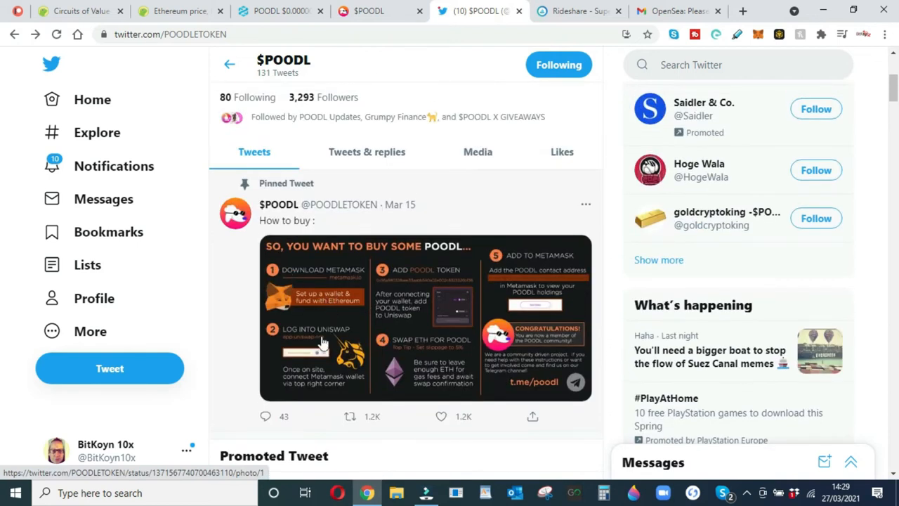
mouse_move(393, 326)
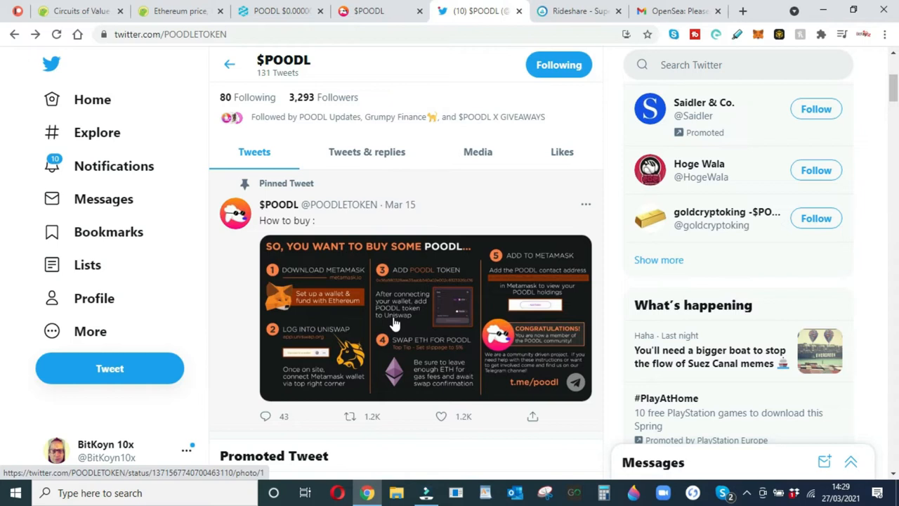
Revisit the DEXTools POODL page, open its Uniswap trading link, and scroll the feed to #HOODLTHEPOODL
click(279, 12)
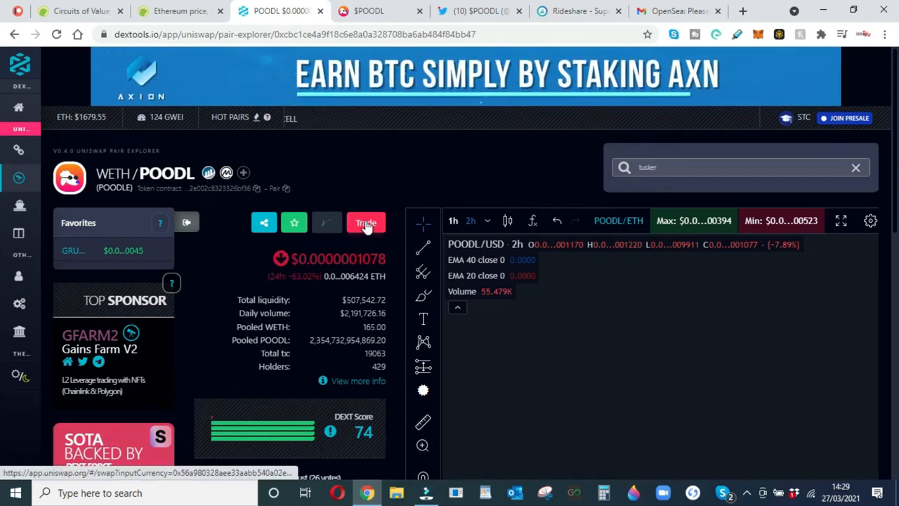
click(480, 12)
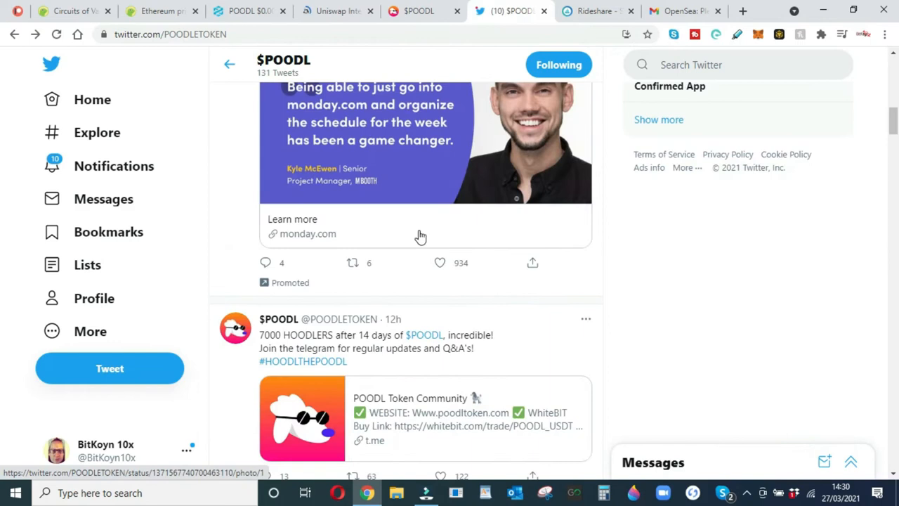
scroll(down, 3)
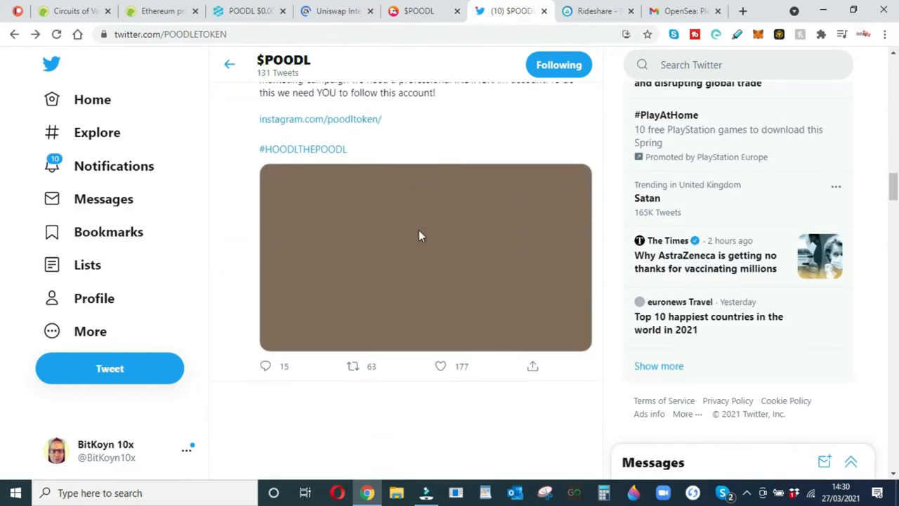
Return to the PoodlToken site, show its Community links, and scroll the Media gallery to the footer and back
click(418, 12)
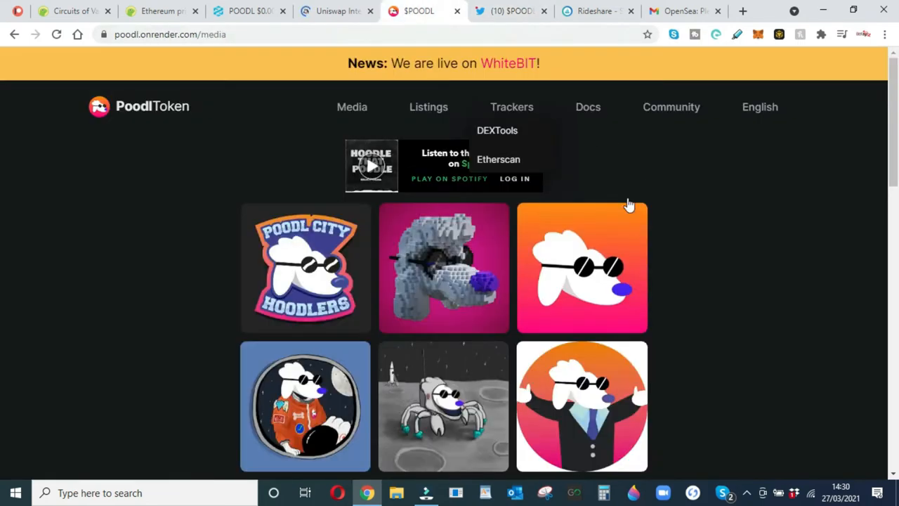
click(672, 107)
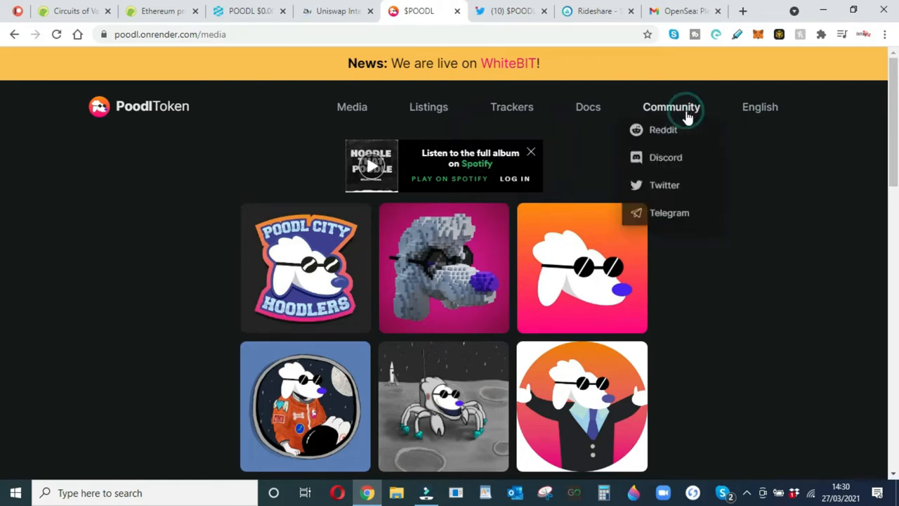
mouse_move(665, 189)
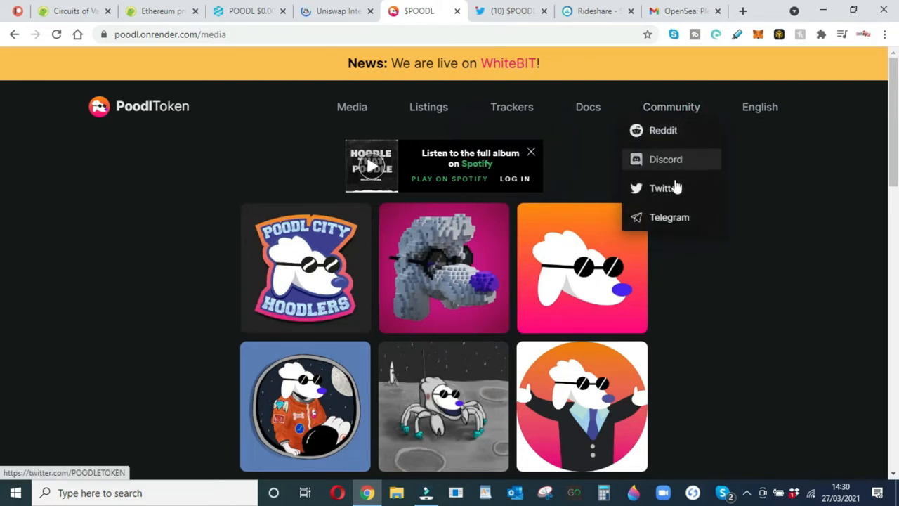
scroll(down, 3)
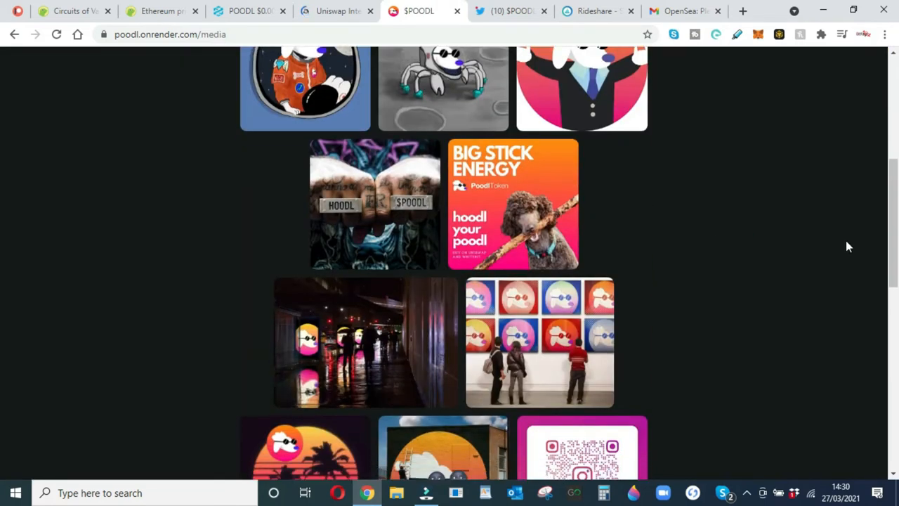
scroll(down, 3)
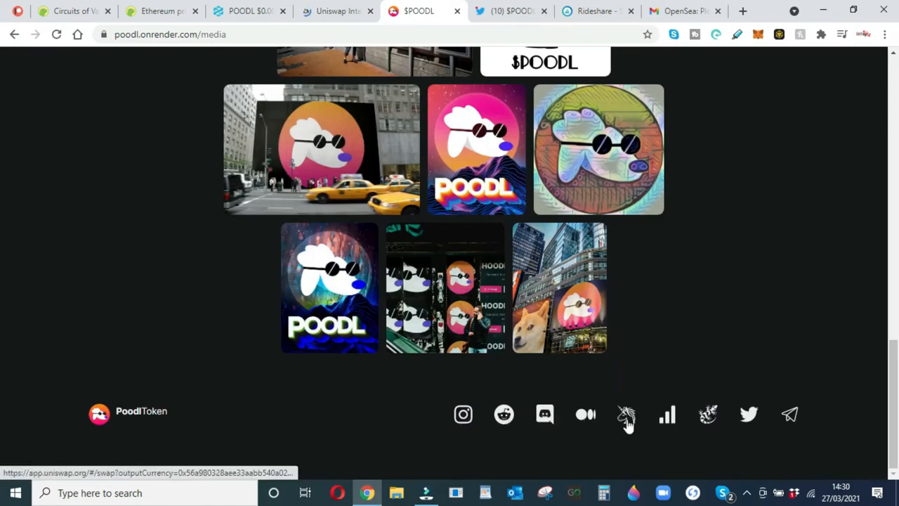
mouse_move(708, 414)
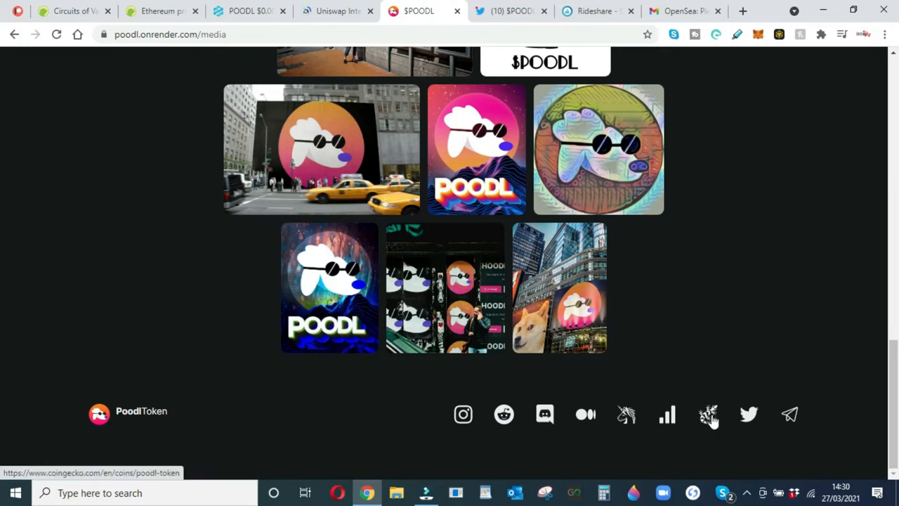
scroll(down, 3)
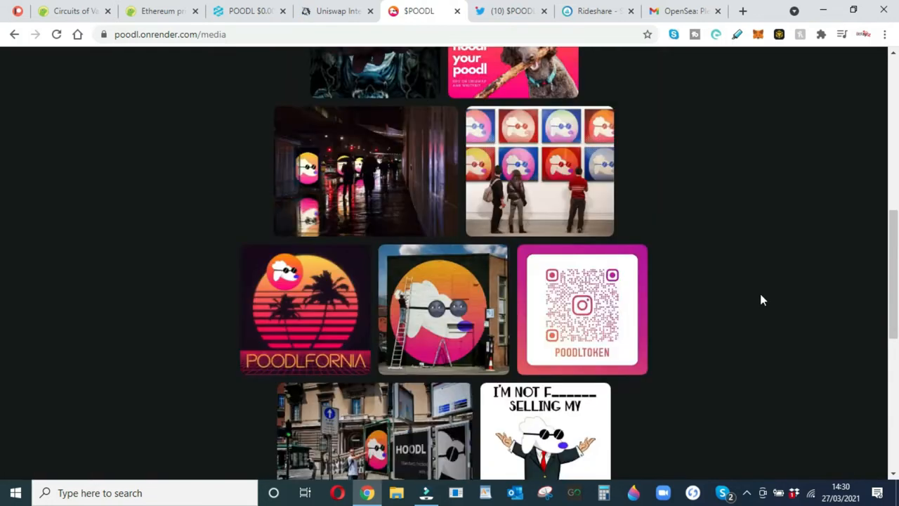
scroll(up, 3)
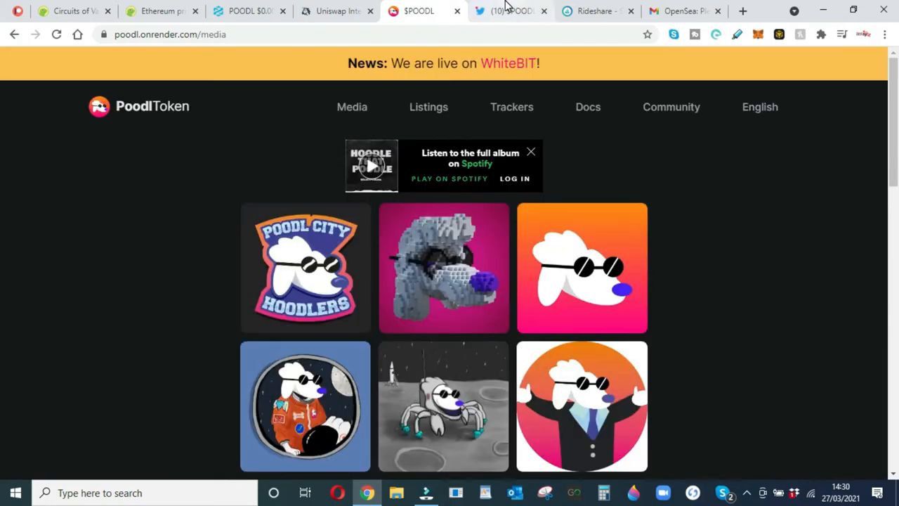
Return to the $POODL Twitter feed showing the golden 'Poodl to the Moon' NFT auction tweet
click(509, 11)
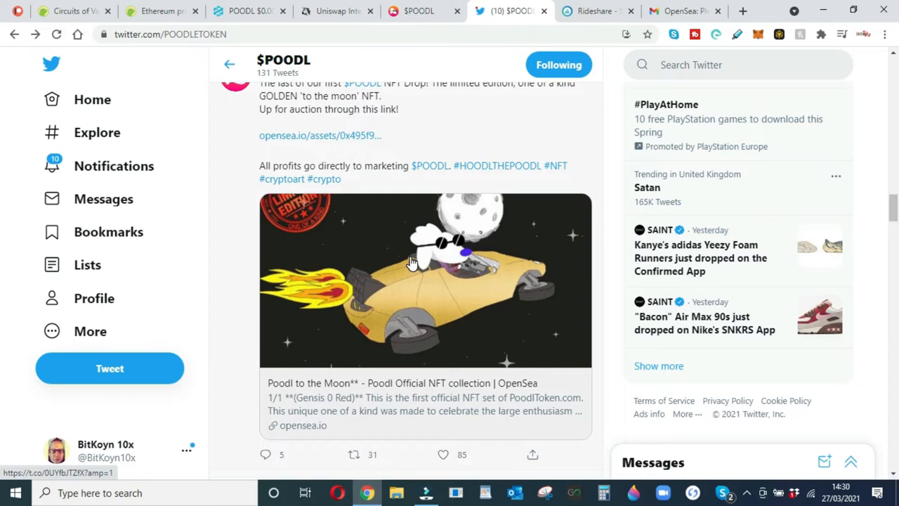
mouse_move(401, 222)
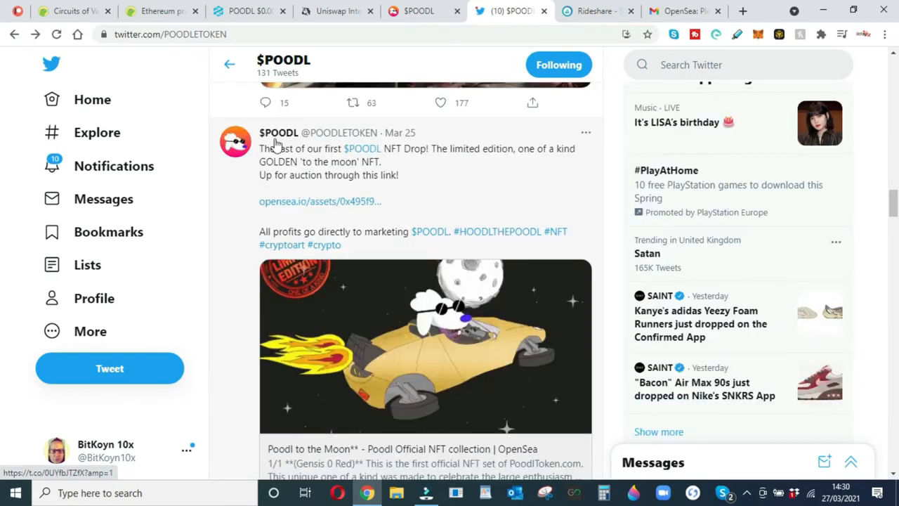
mouse_move(320, 200)
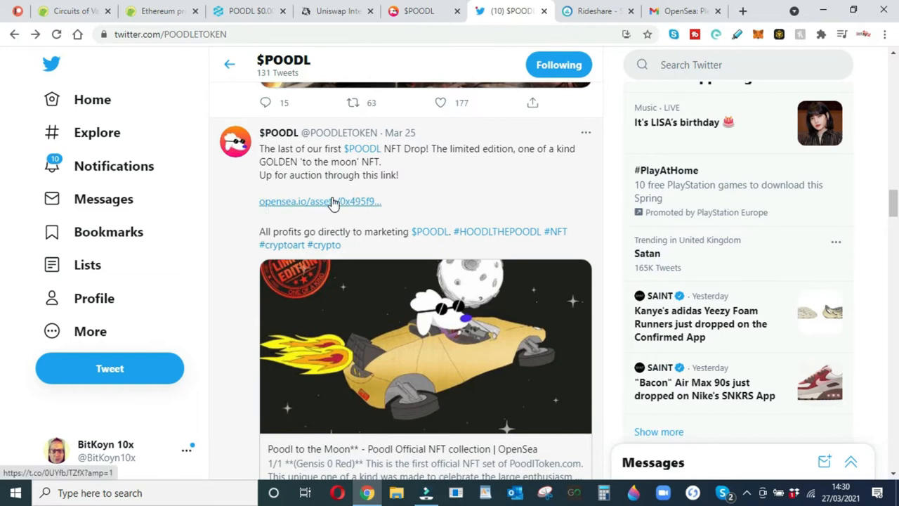
Open the 0.4 ETH 'Poodl to the Moon' OpenSea listing and browse the Poodl Official NFT collection's recent listings
click(320, 203)
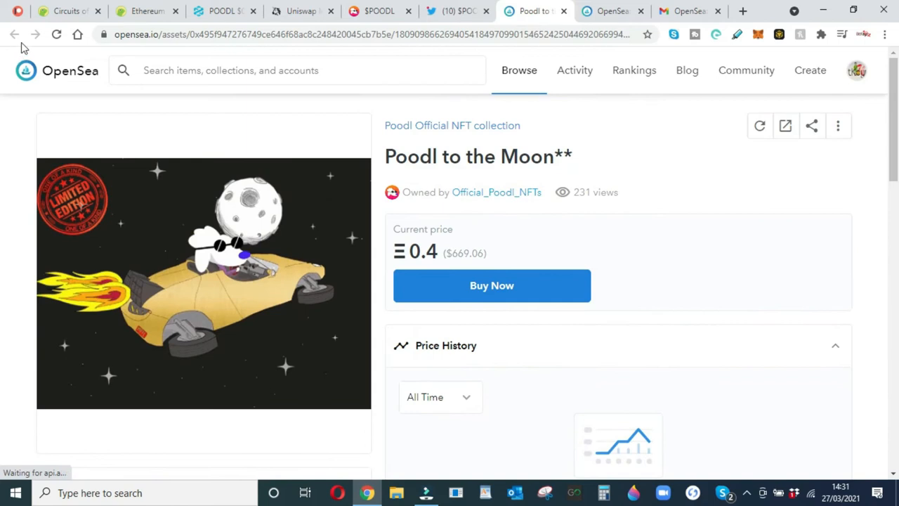
mouse_move(435, 126)
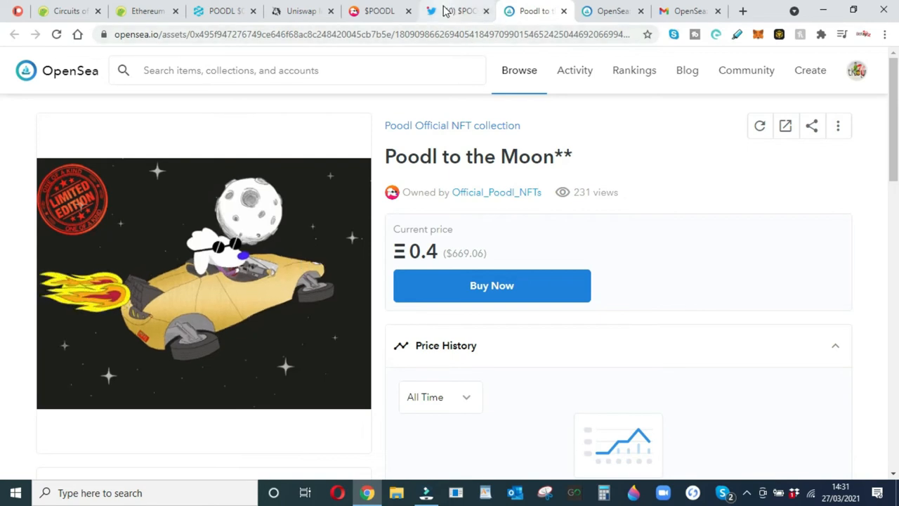
click(452, 125)
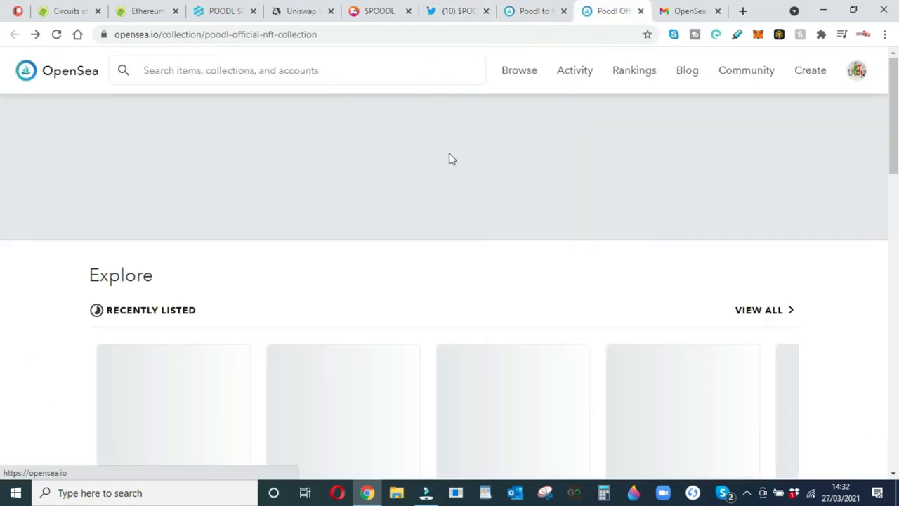
scroll(down, 3)
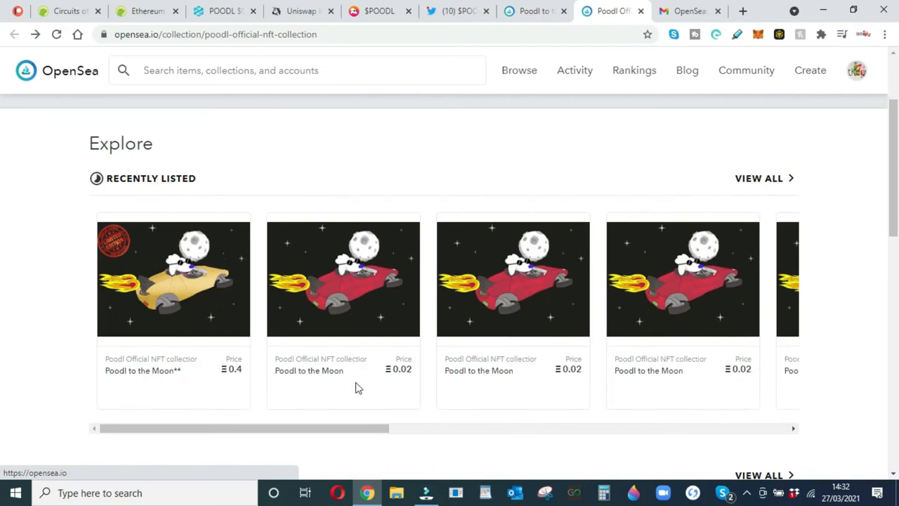
scroll(down, 3)
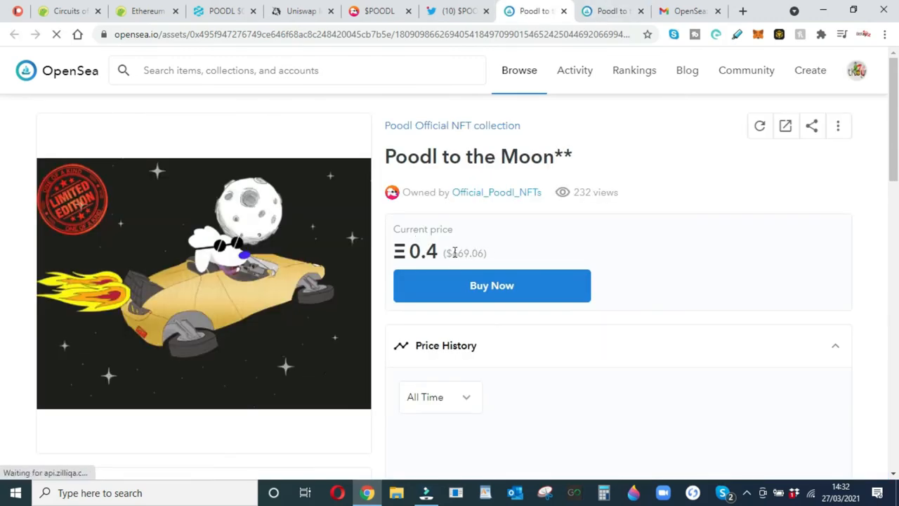
Flip between the Twitter feed and the OpenSea listing, ending on the PoodlToken website
click(457, 11)
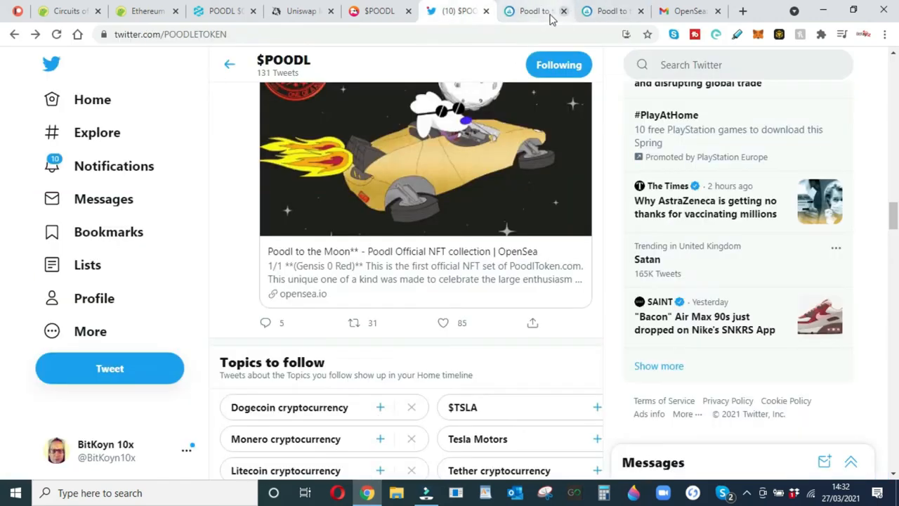
click(531, 12)
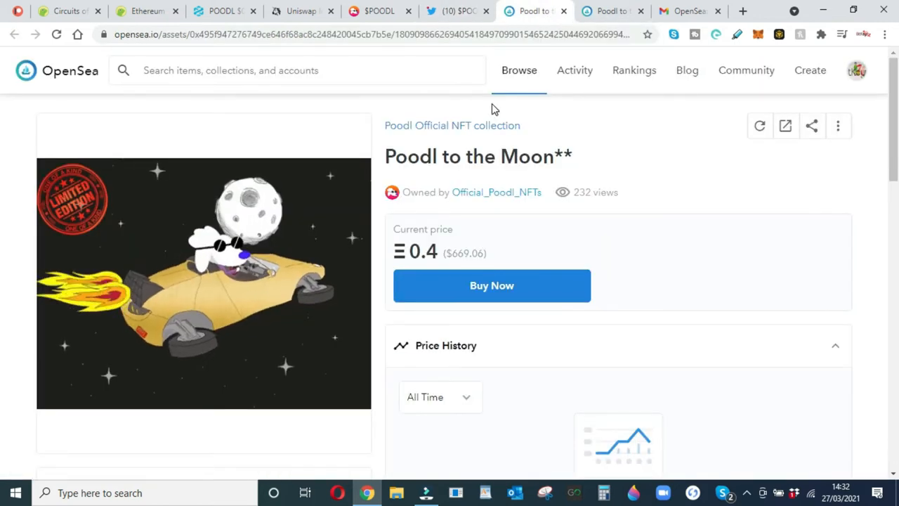
click(419, 11)
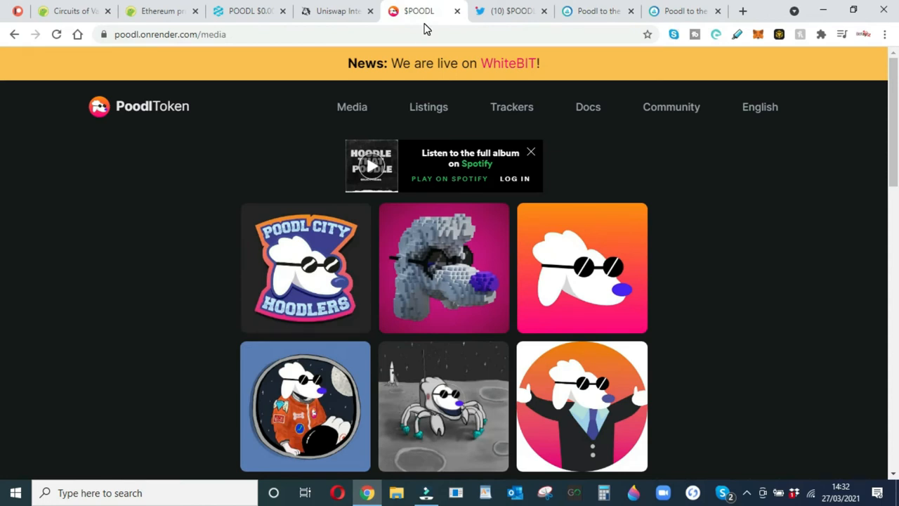
mouse_move(180, 174)
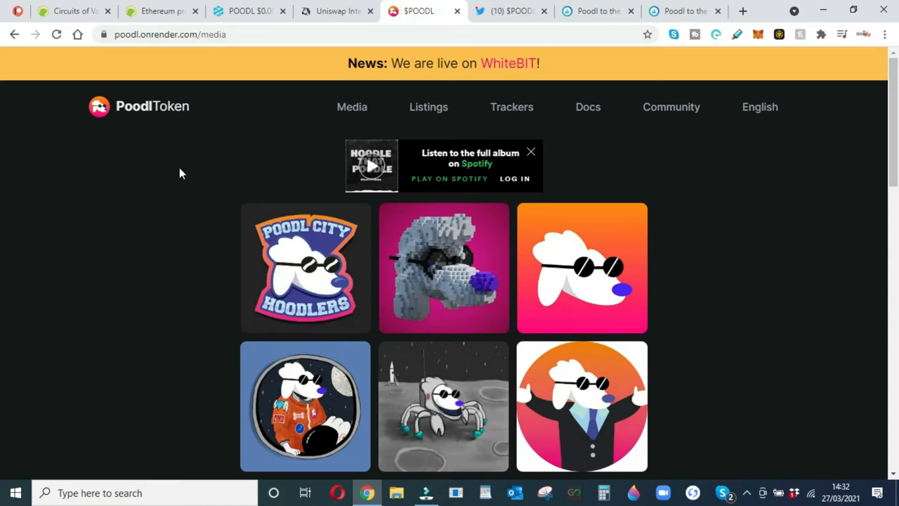
Show the DEXTools POODL/USD 1-hour chart with its trendlines and latest downward candles
click(246, 12)
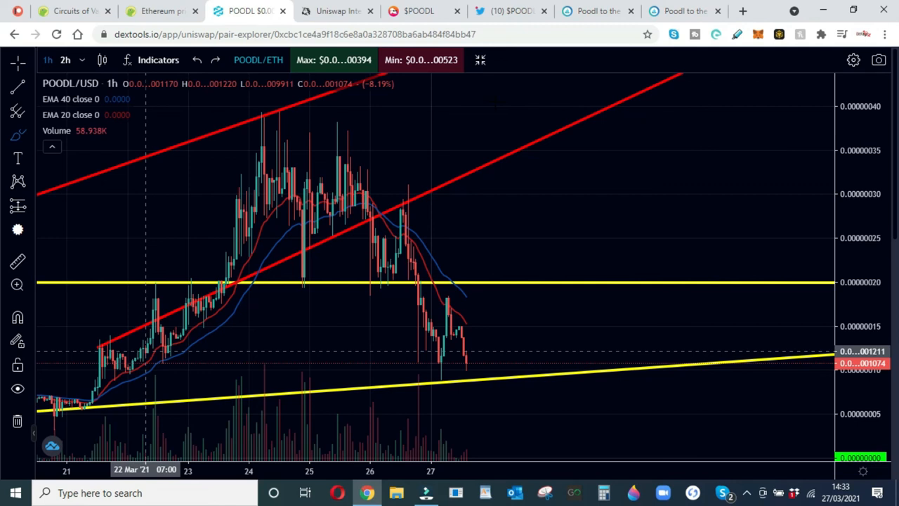
mouse_move(888, 91)
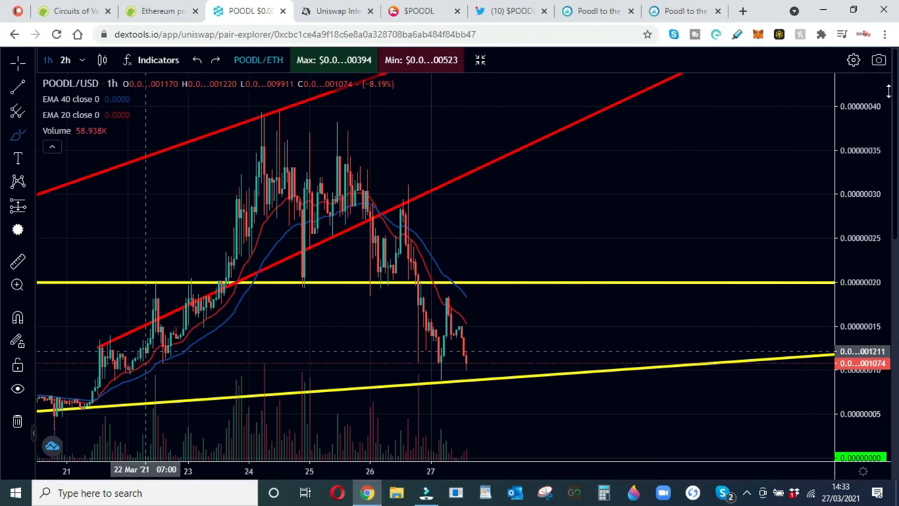